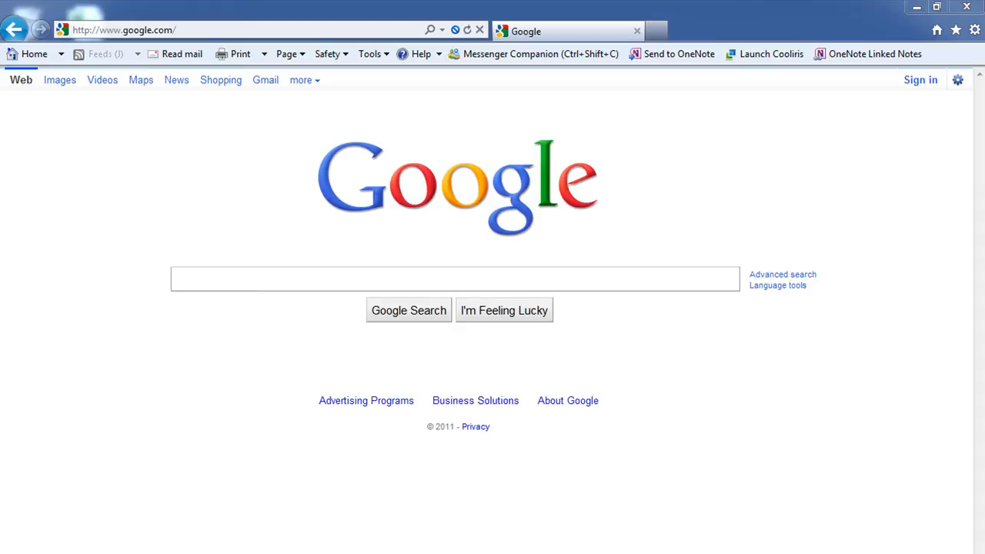
mouse_move(603, 264)
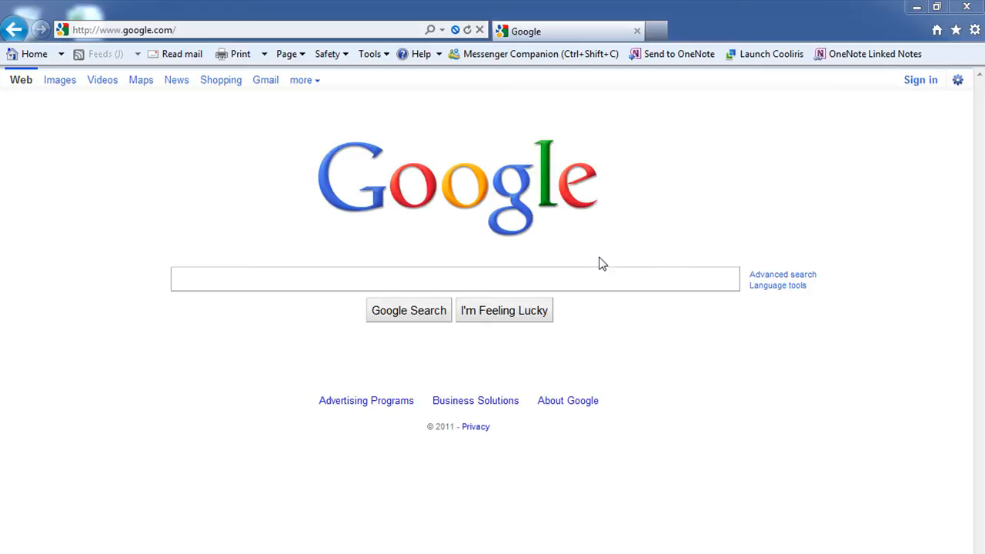
Step: Load pearlbrite.biz and open Compatibility View settings from the Tools menu
click(123, 30)
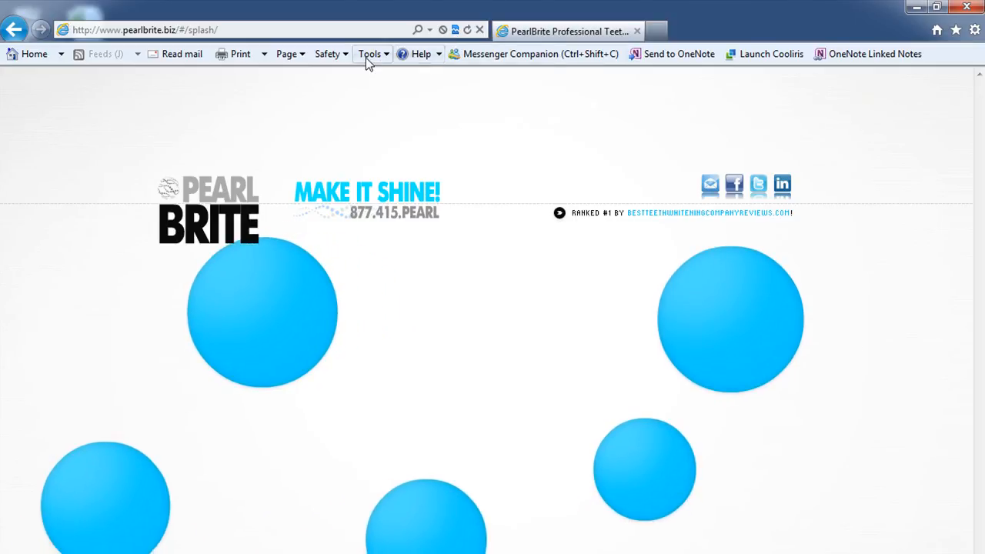
click(372, 54)
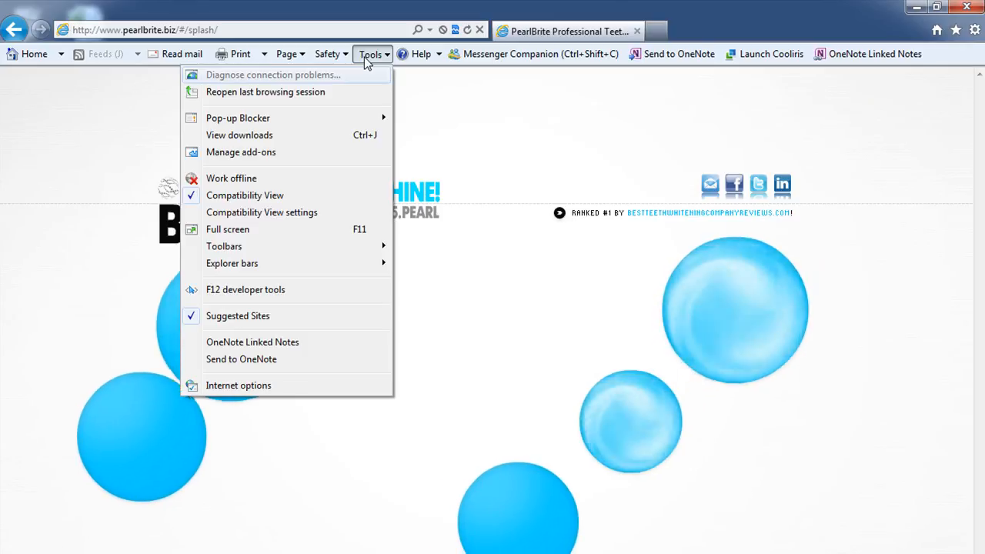
mouse_move(245, 195)
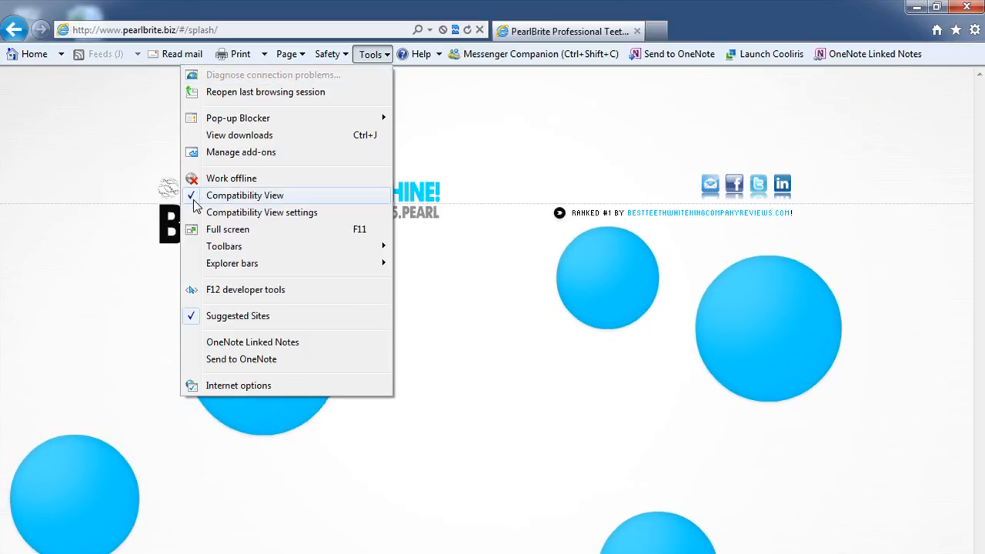
click(262, 212)
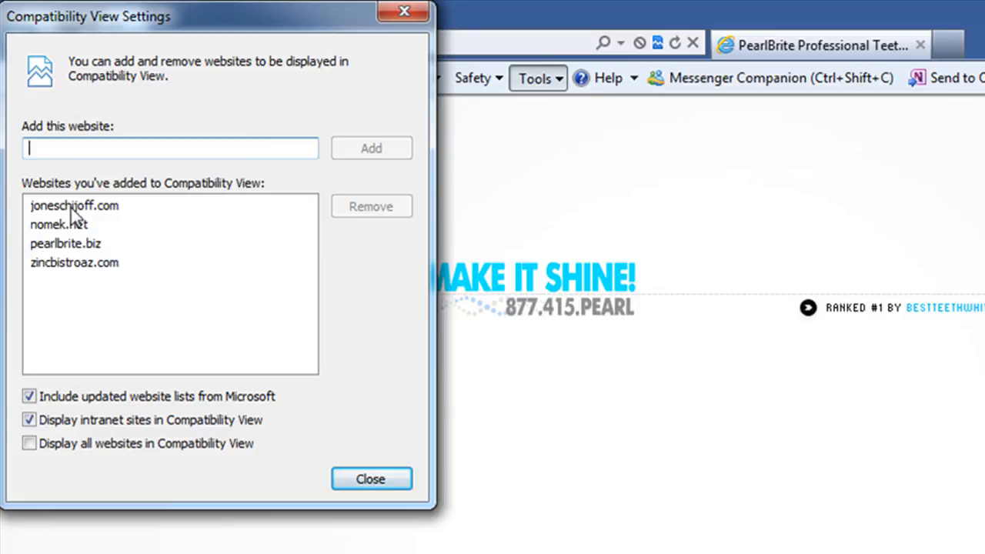
mouse_move(80, 267)
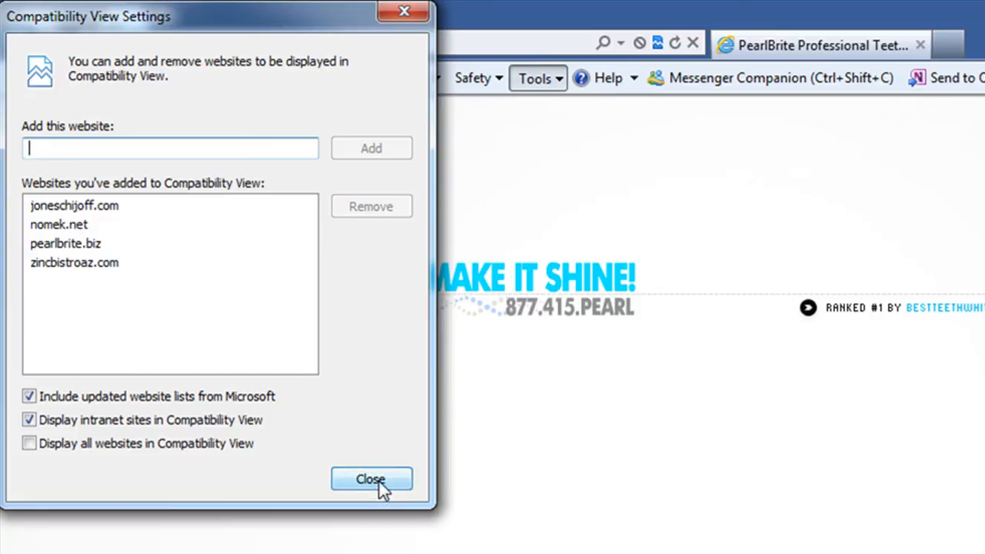
Step: Close Compatibility View settings after confirming pearlbrite.biz is listed, returning to the splash page
click(371, 479)
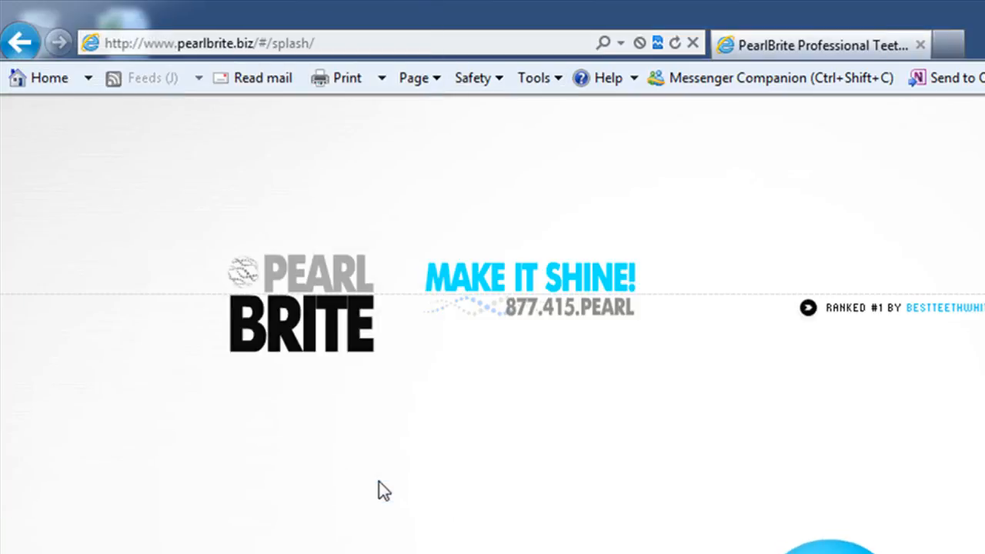